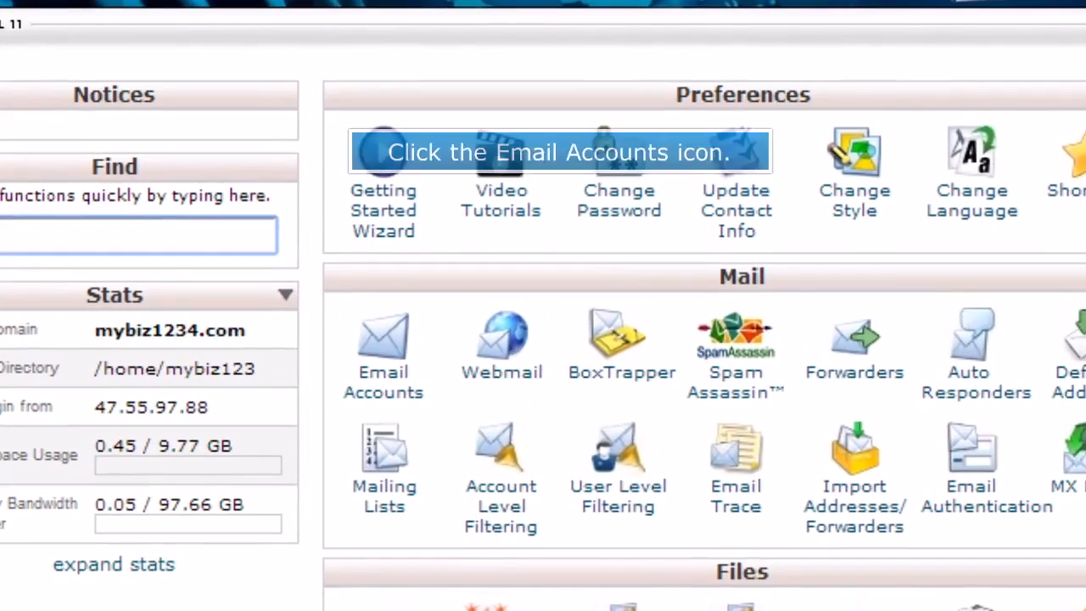
- Go to the Email Accounts manager from the Mail section of the cPanel home
left_click(384, 340)
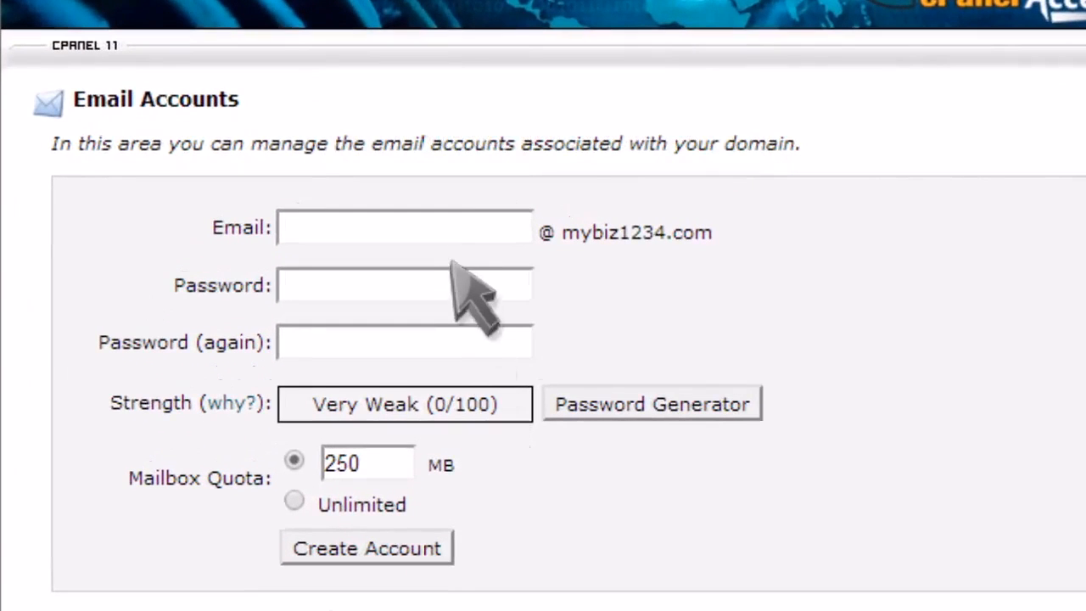
type("john")
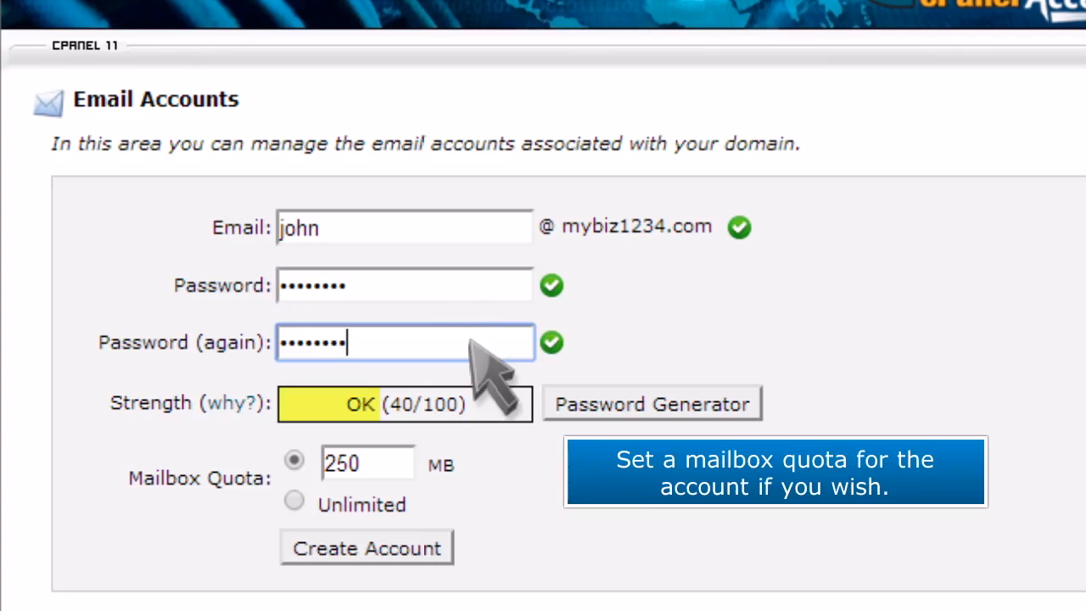
left_click(366, 461)
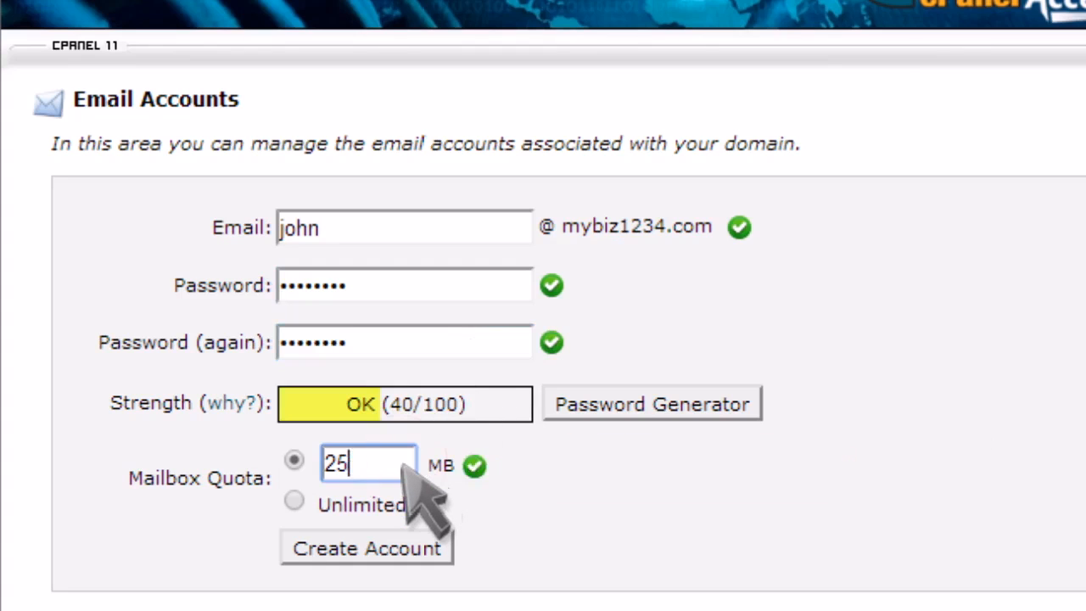
type("1000")
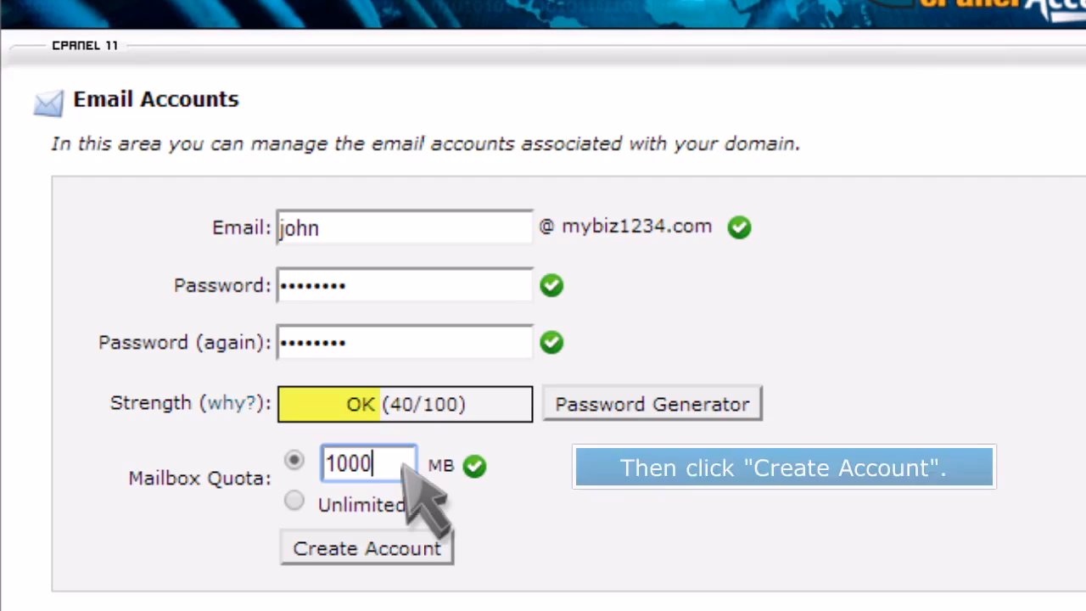
left_click(366, 546)
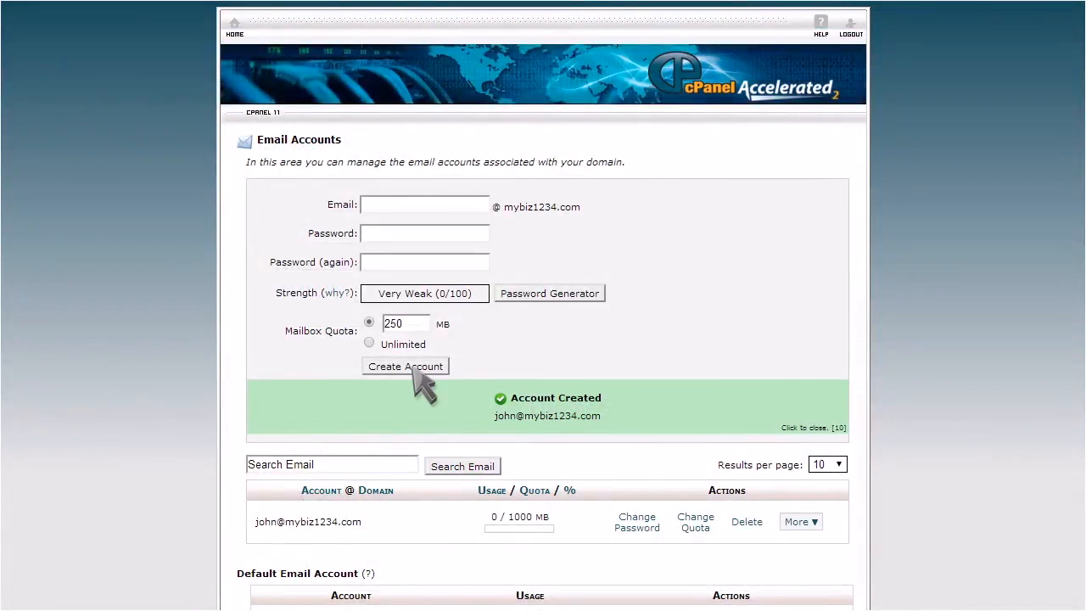